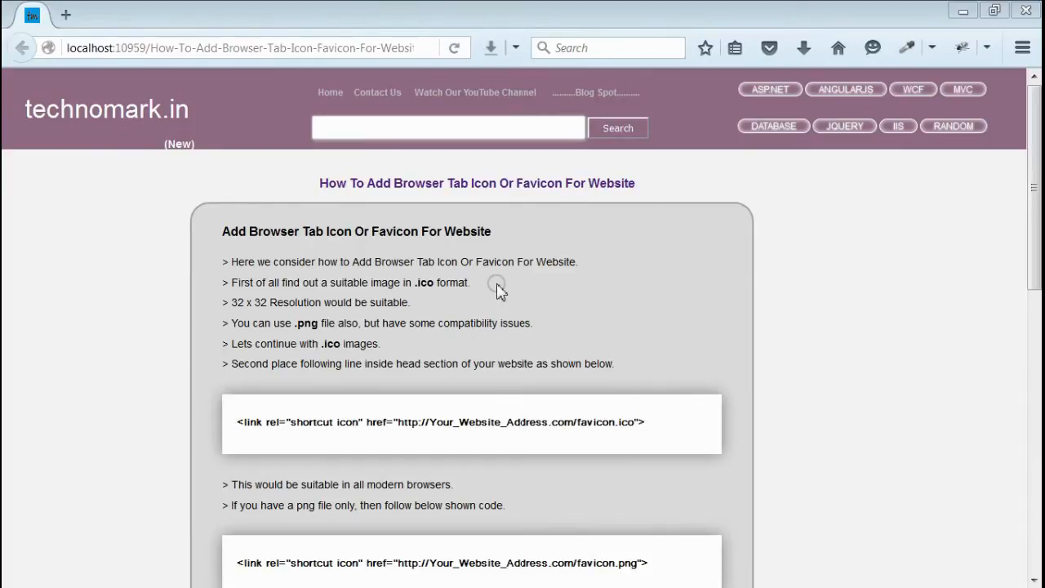
{"action": "mouse_move", "coordinate": [490, 268]}
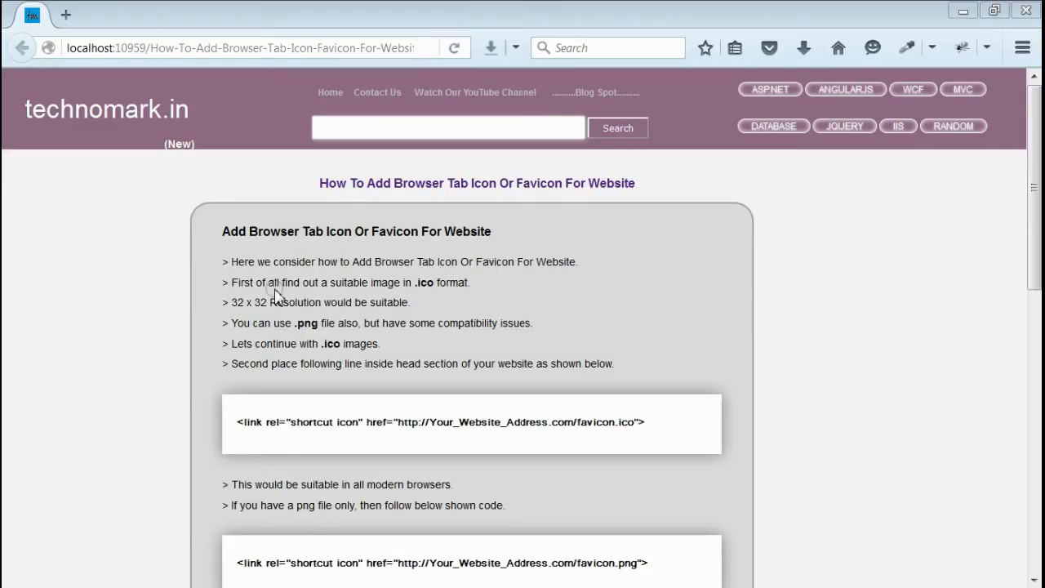
- Add <link rel="shortcut icon" href="/logo.ico"> to the WebForm1.aspx head and run the page in Firefox
{"action": "left_click_drag", "start_coordinate": [225, 302], "coordinate": [324, 302]}
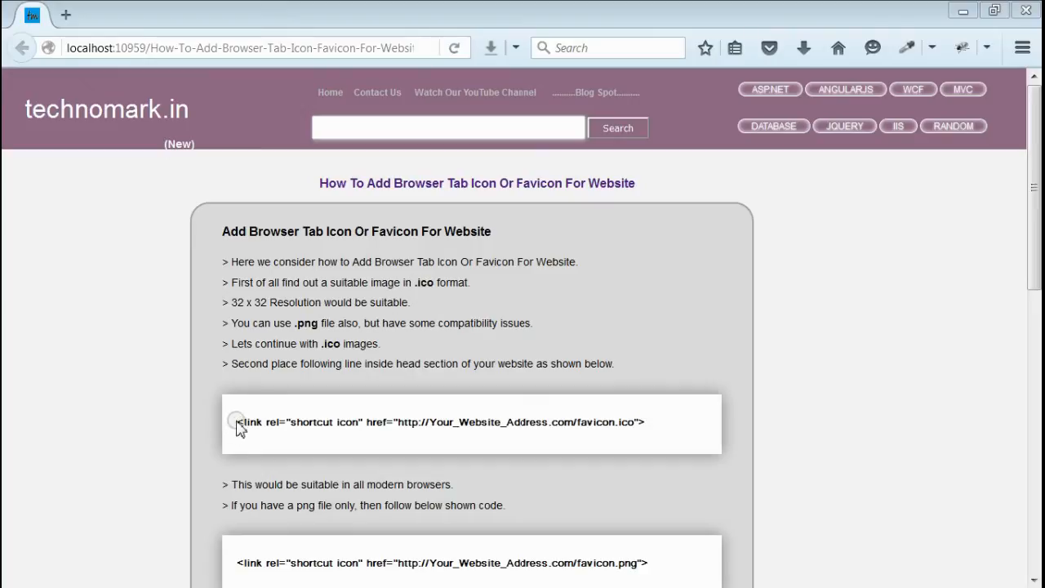
{"action": "left_click_drag", "start_coordinate": [237, 421], "coordinate": [667, 431]}
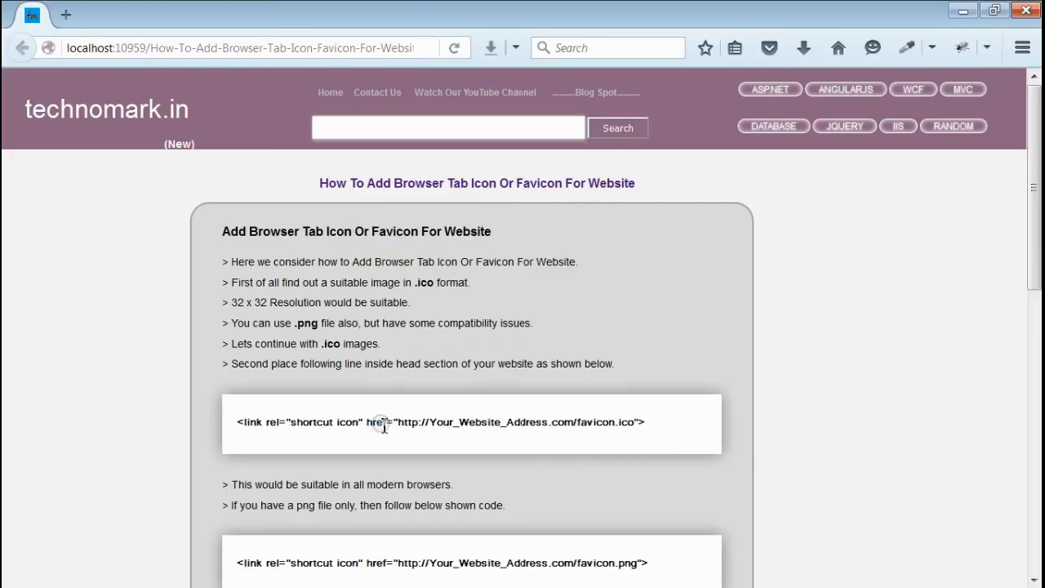
{"action": "mouse_move", "coordinate": [373, 424]}
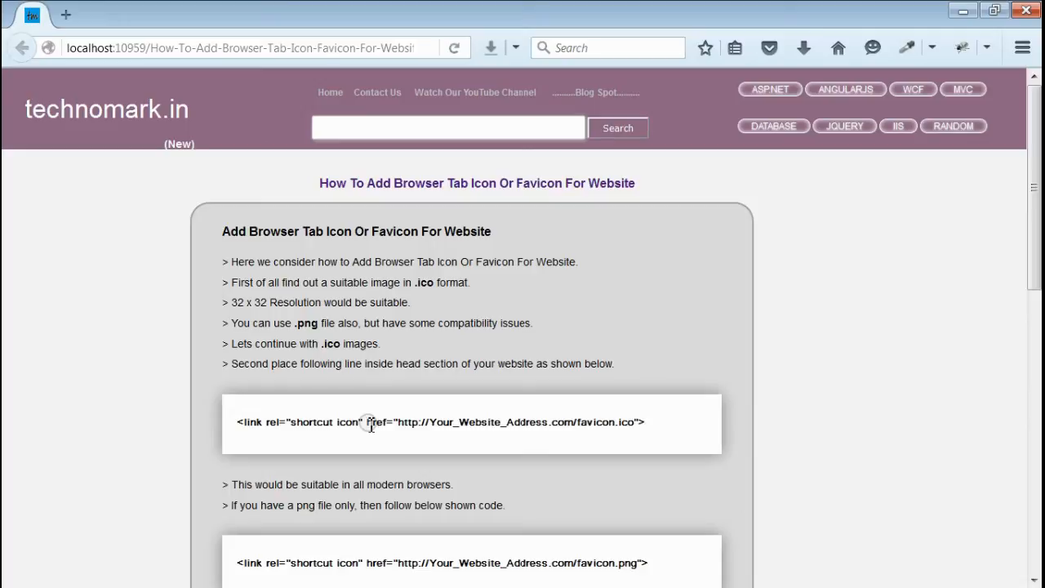
{"action": "left_click_drag", "start_coordinate": [366, 421], "coordinate": [638, 421]}
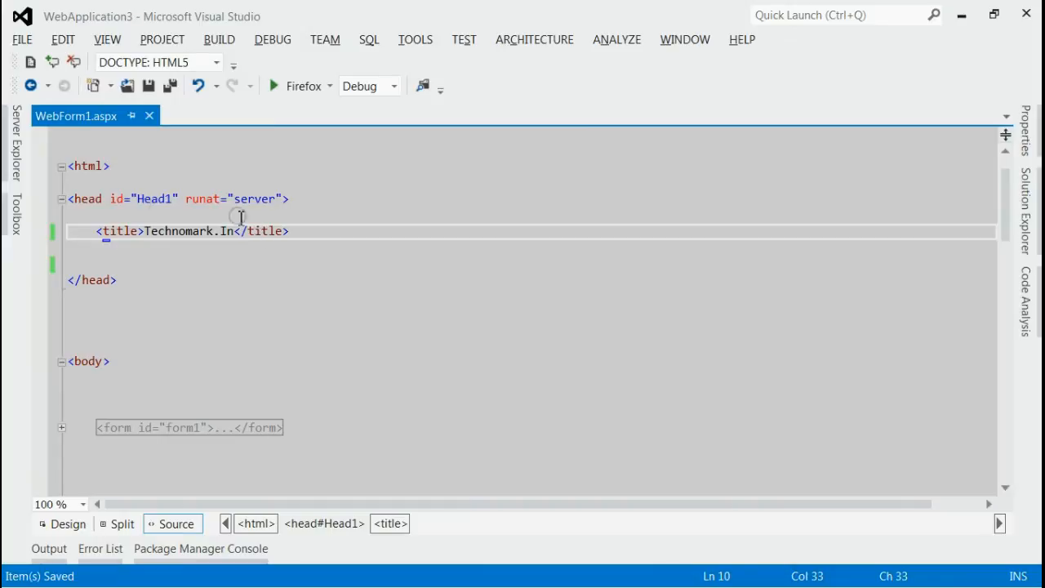
{"action": "mouse_move", "coordinate": [294, 231]}
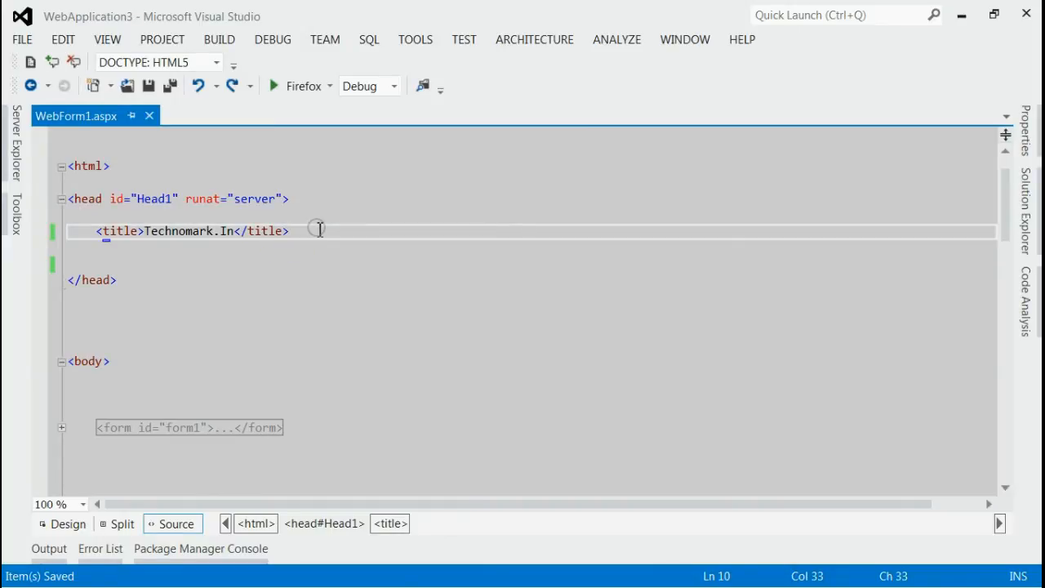
{"action": "type", "text": "<link rel=\"shortcut icon\" href=\"/logo.ico\">"}
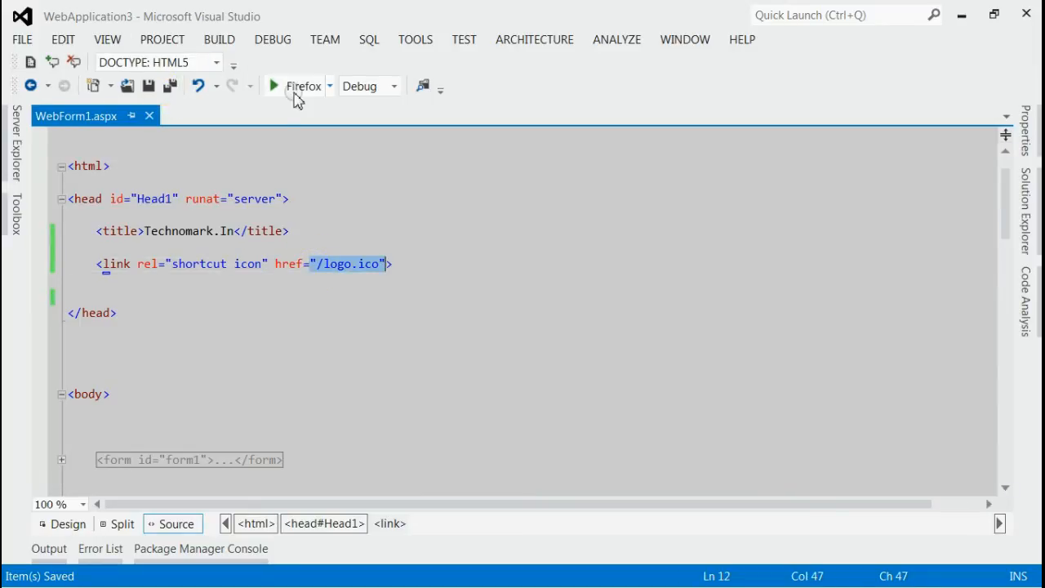
{"action": "left_click", "coordinate": [275, 85]}
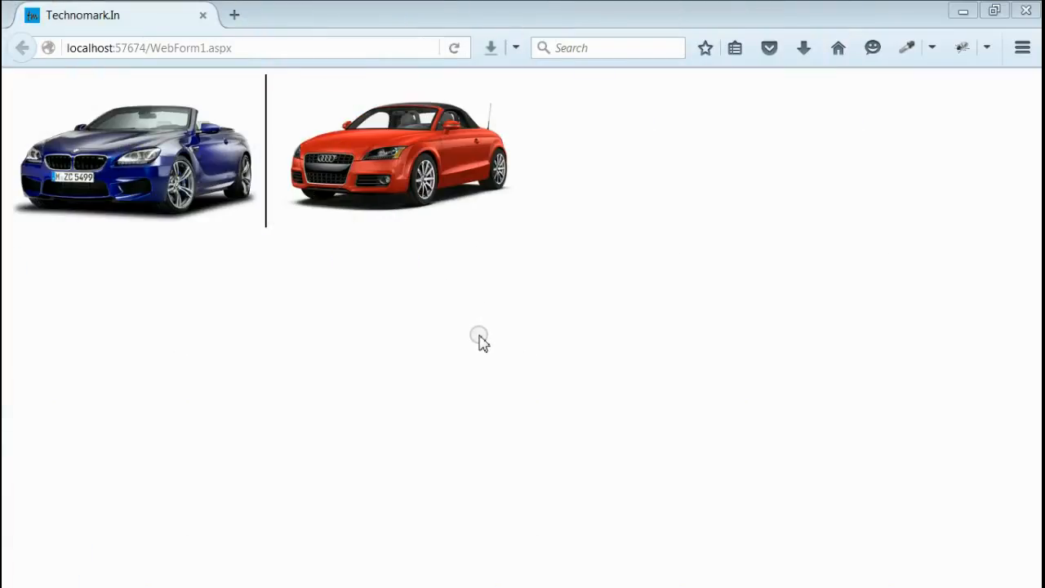